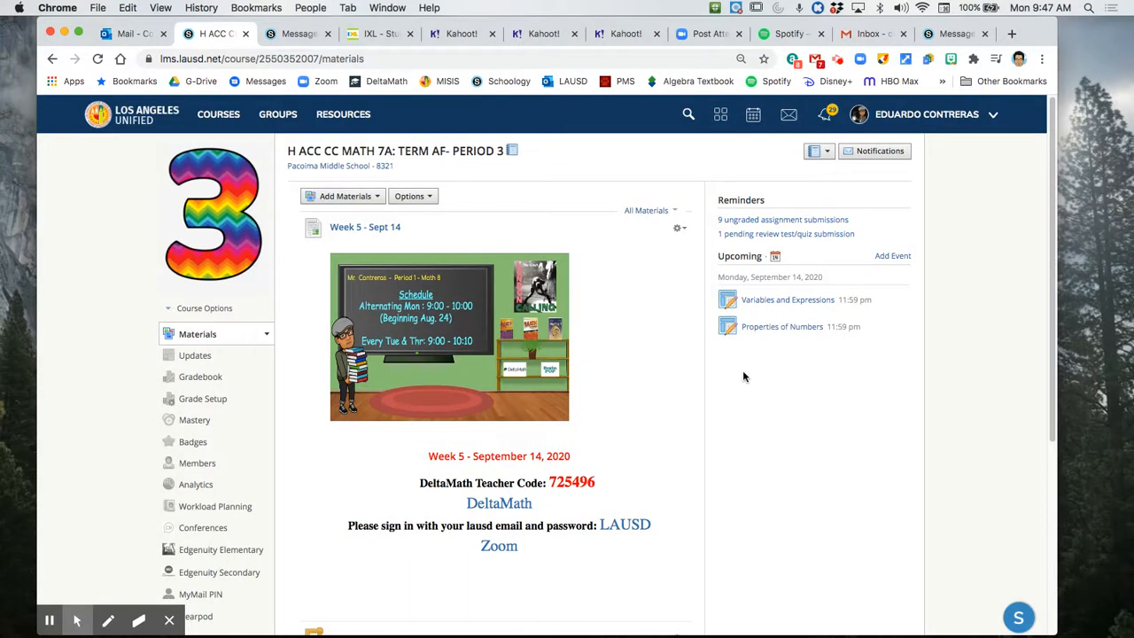
mouse_move(759, 380)
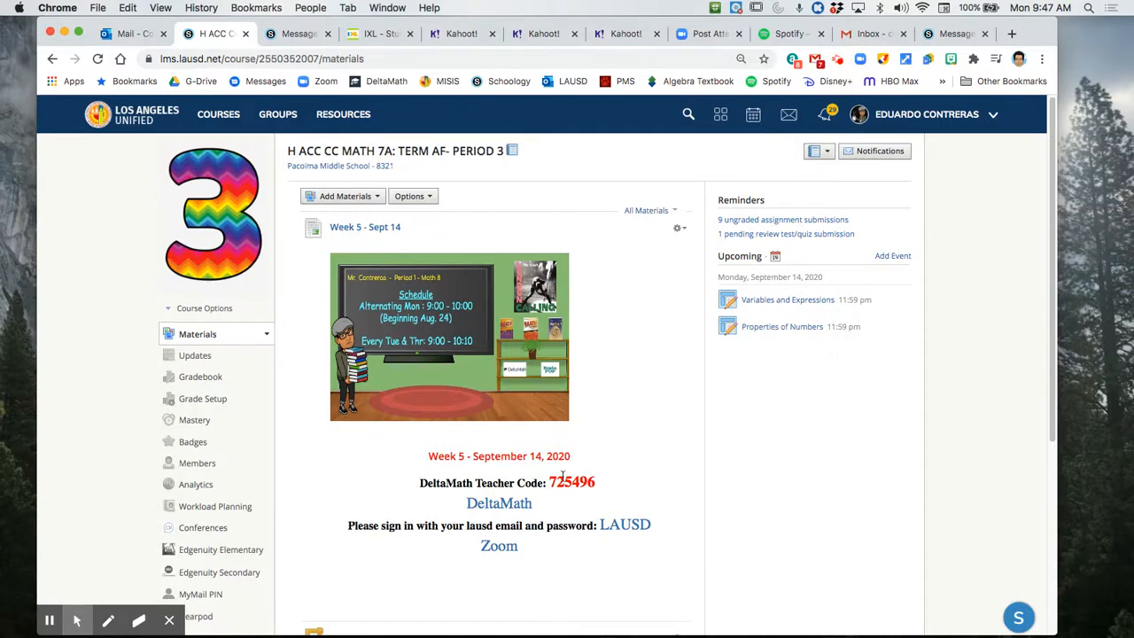
- Launch the McGraw Hill K-12 textbook site from the SSO portal
scroll("down", 3)
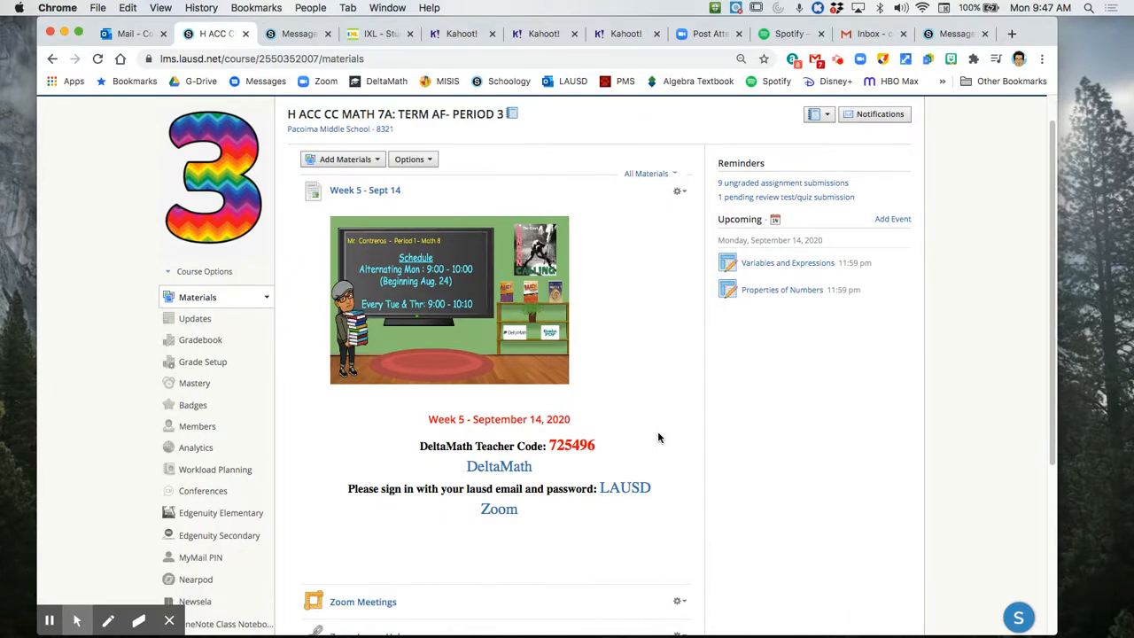
scroll("down", 3)
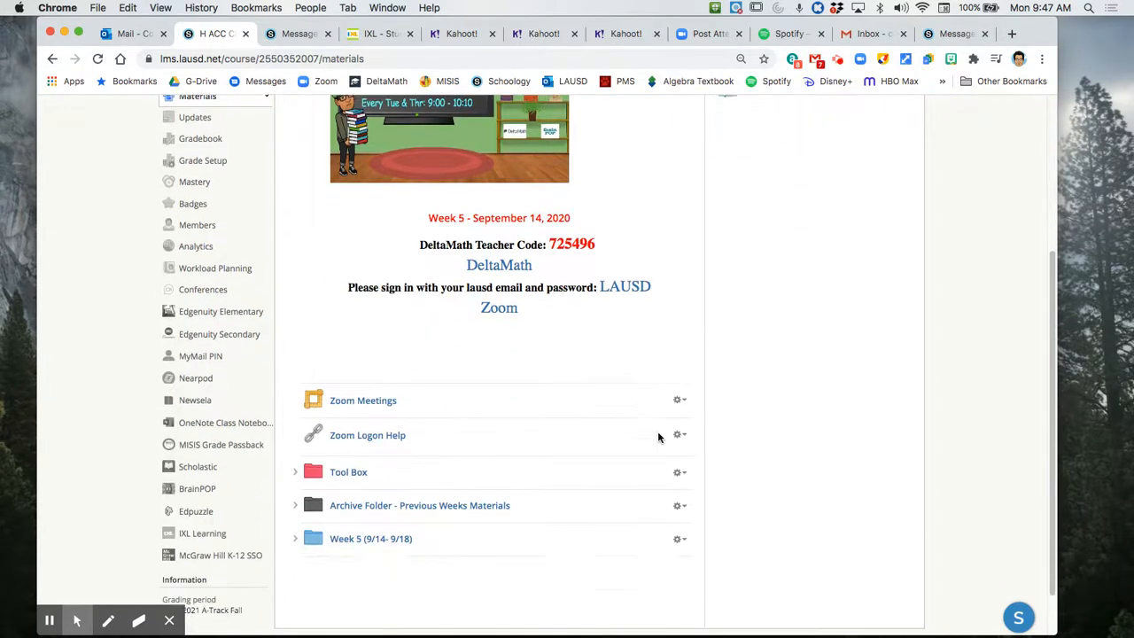
scroll("up", 3)
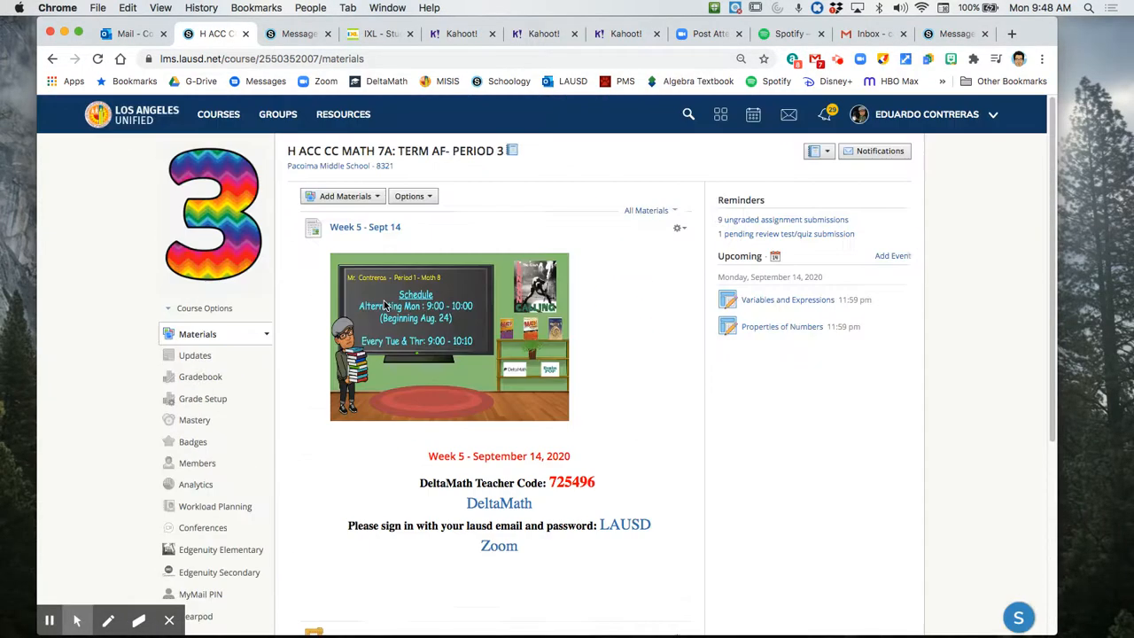
scroll("down", 3)
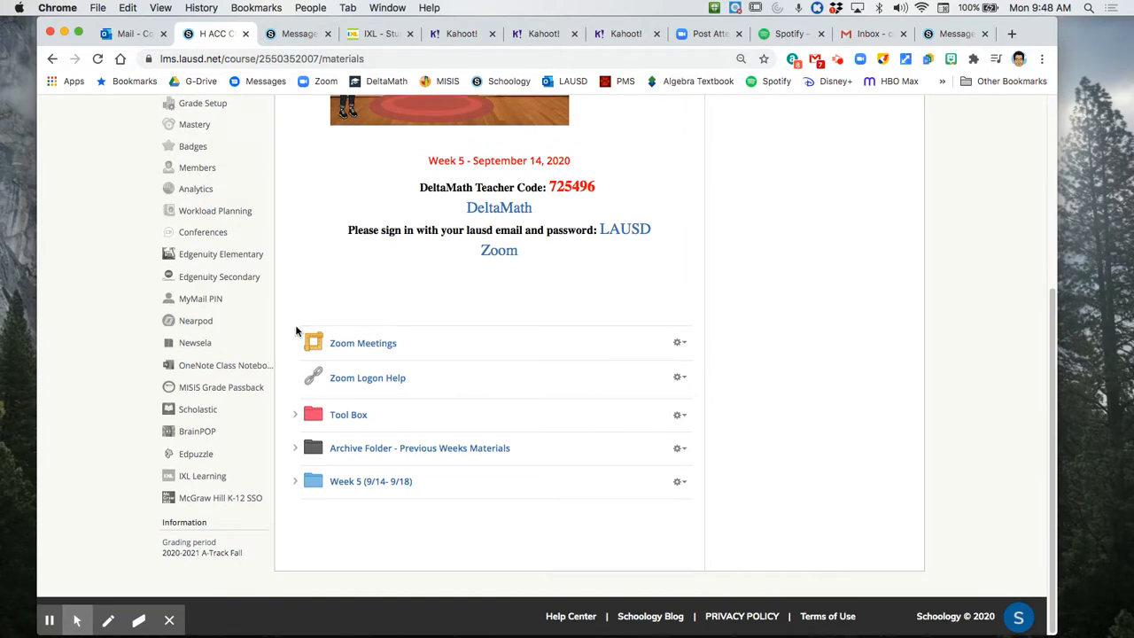
mouse_move(244, 233)
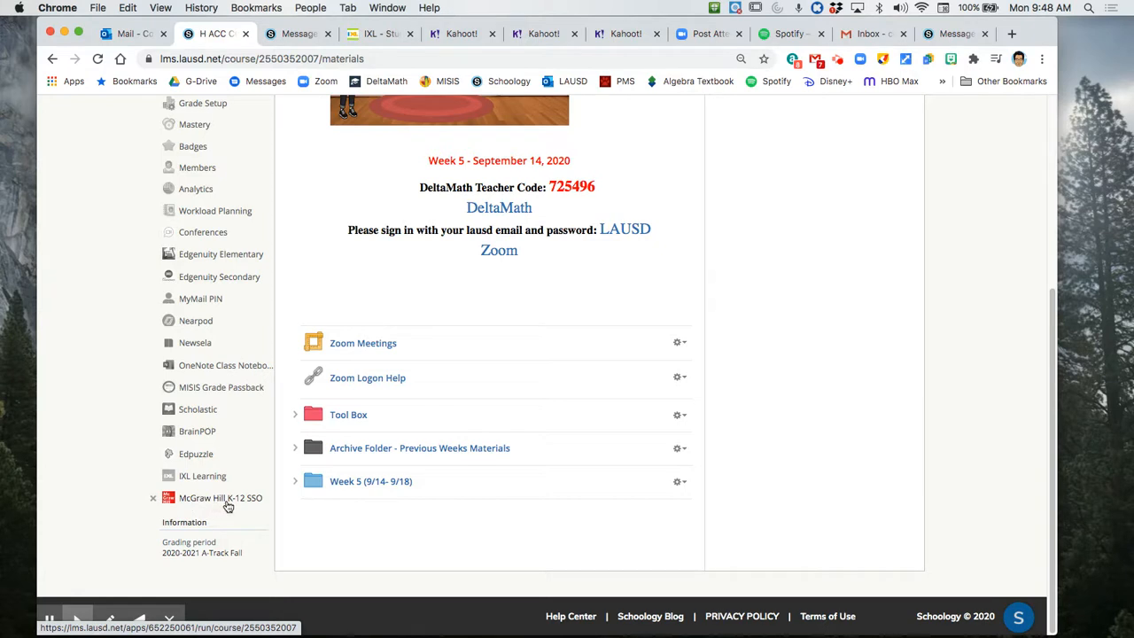
mouse_move(228, 505)
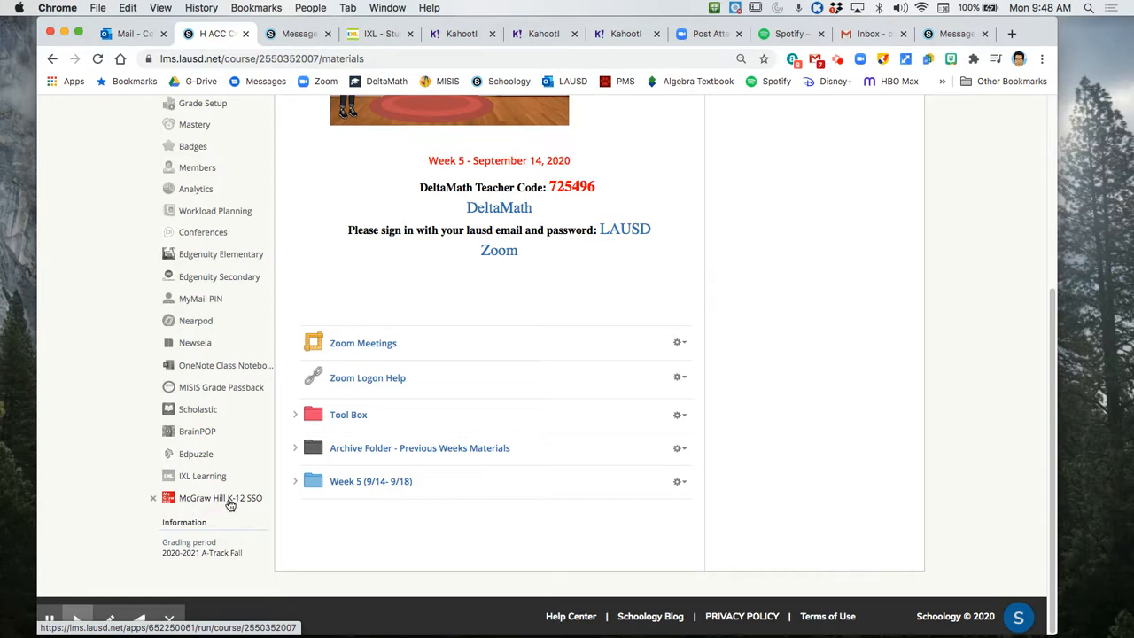
left_click(220, 496)
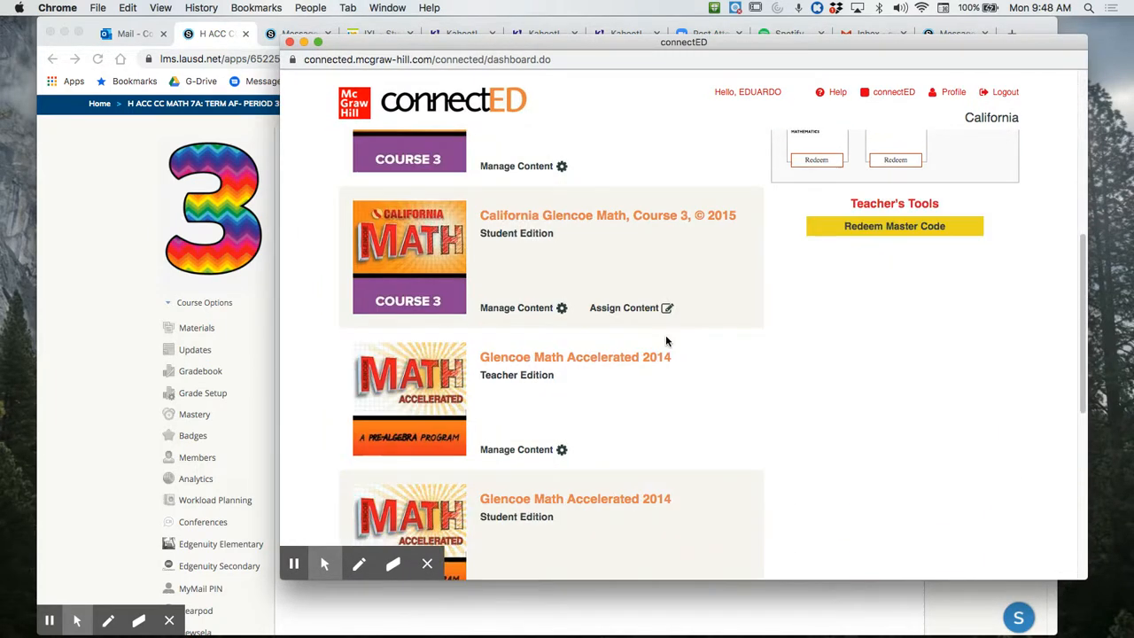
- Choose the California Glencoe Math Course 3 Student Edition from the dashboard's textbook list
scroll("down", 3)
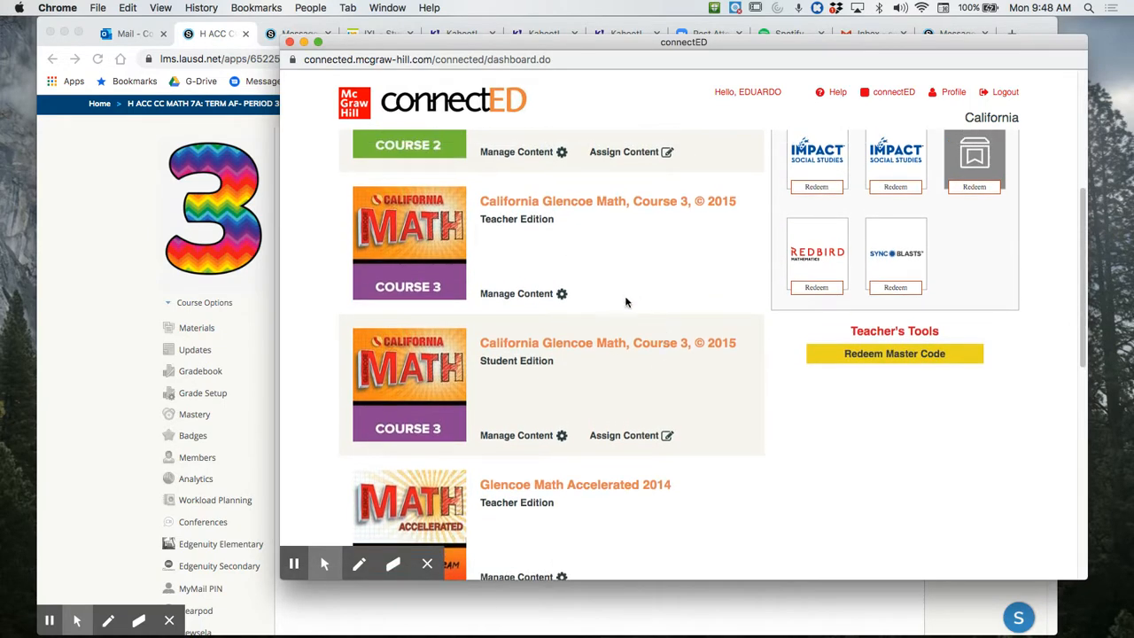
scroll("down", 3)
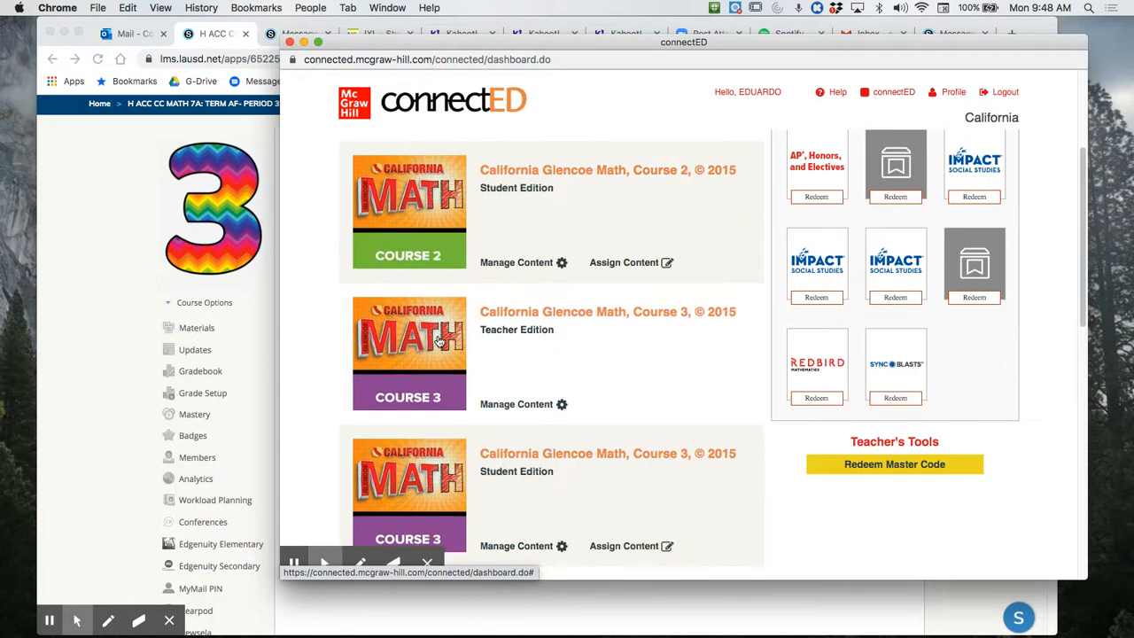
scroll("down", 3)
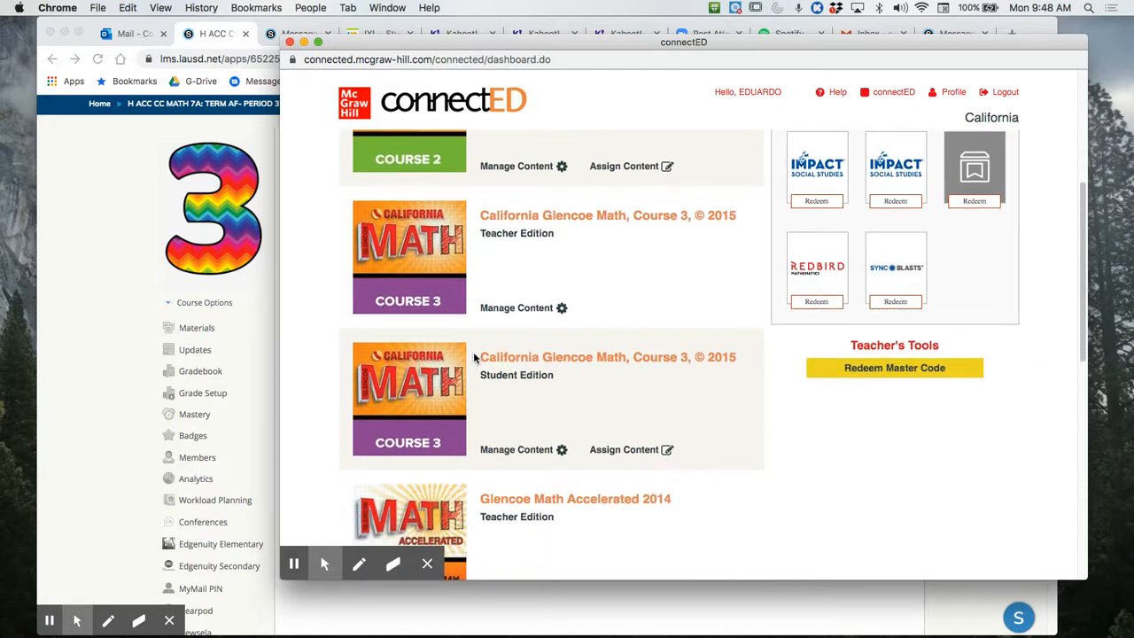
mouse_move(436, 299)
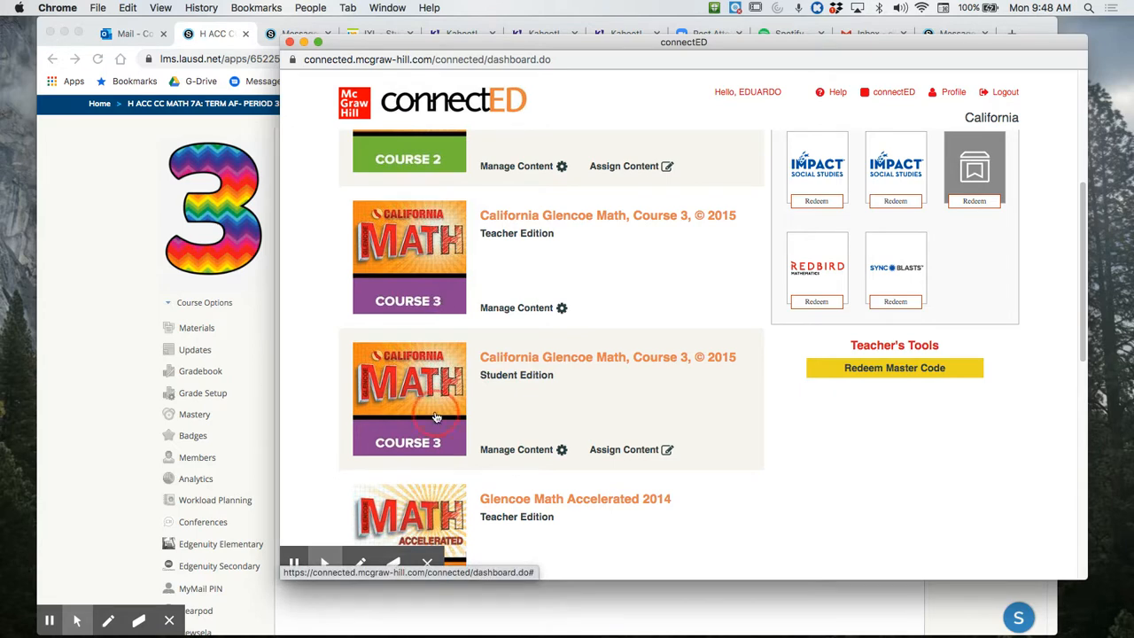
left_click(407, 399)
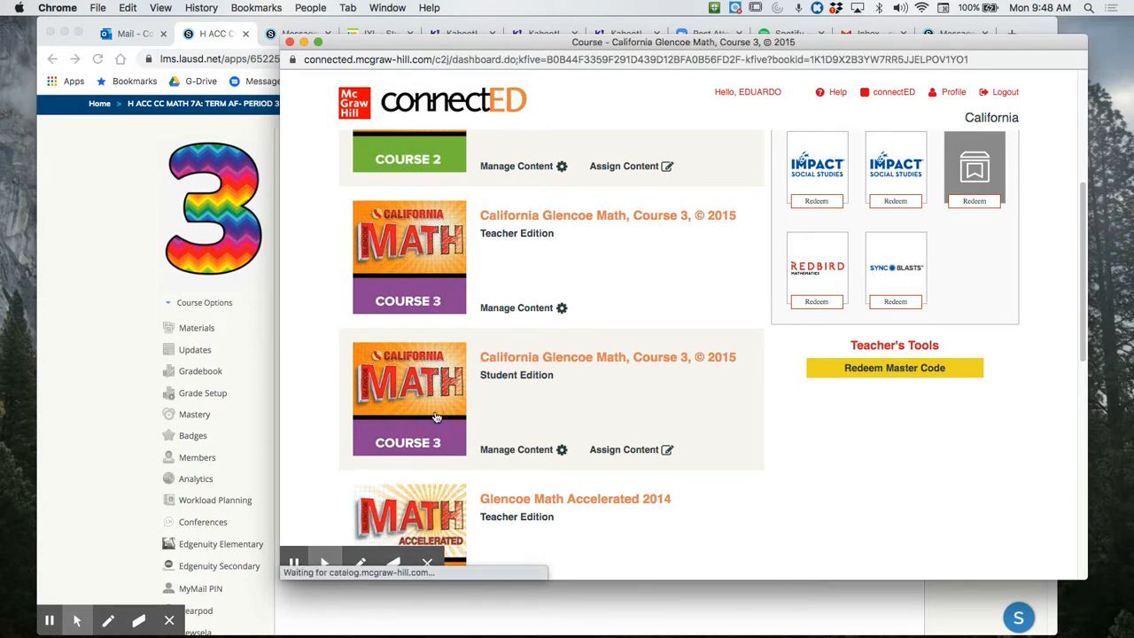
- Select Chapter 1: Real Numbers, Lesson 4 in the Student Center and launch its eBook
left_click(407, 399)
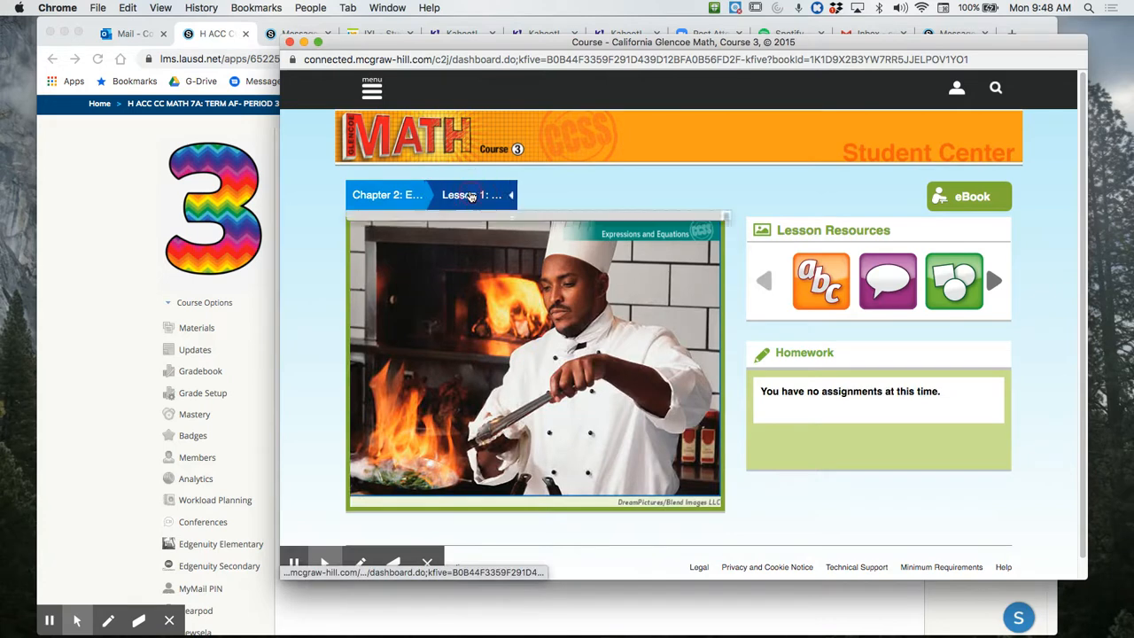
left_click(470, 195)
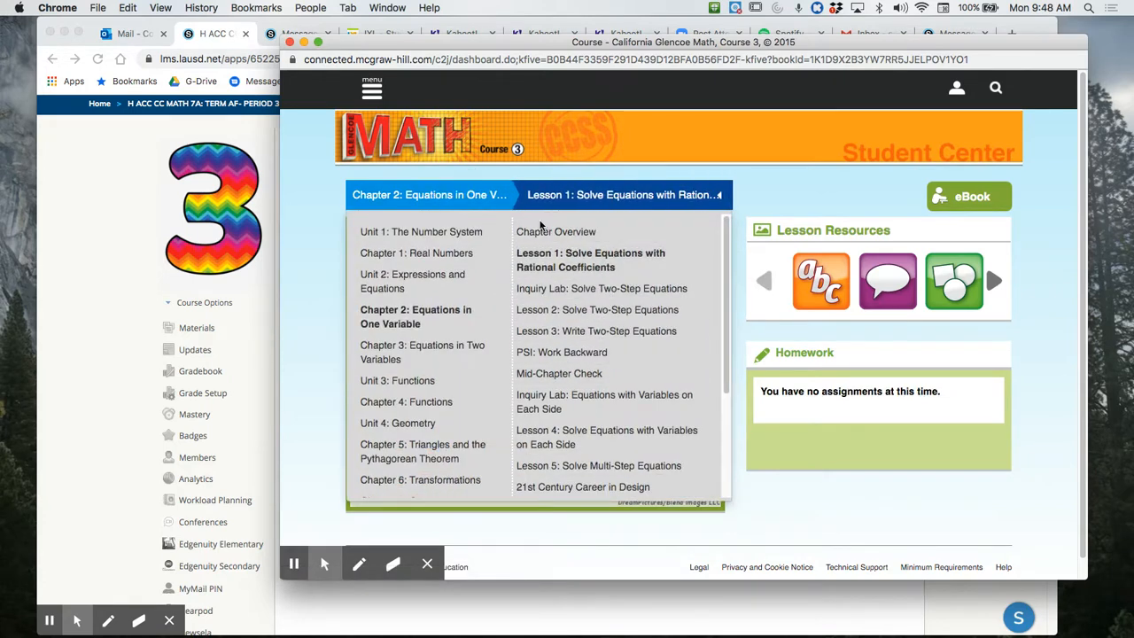
mouse_move(411, 280)
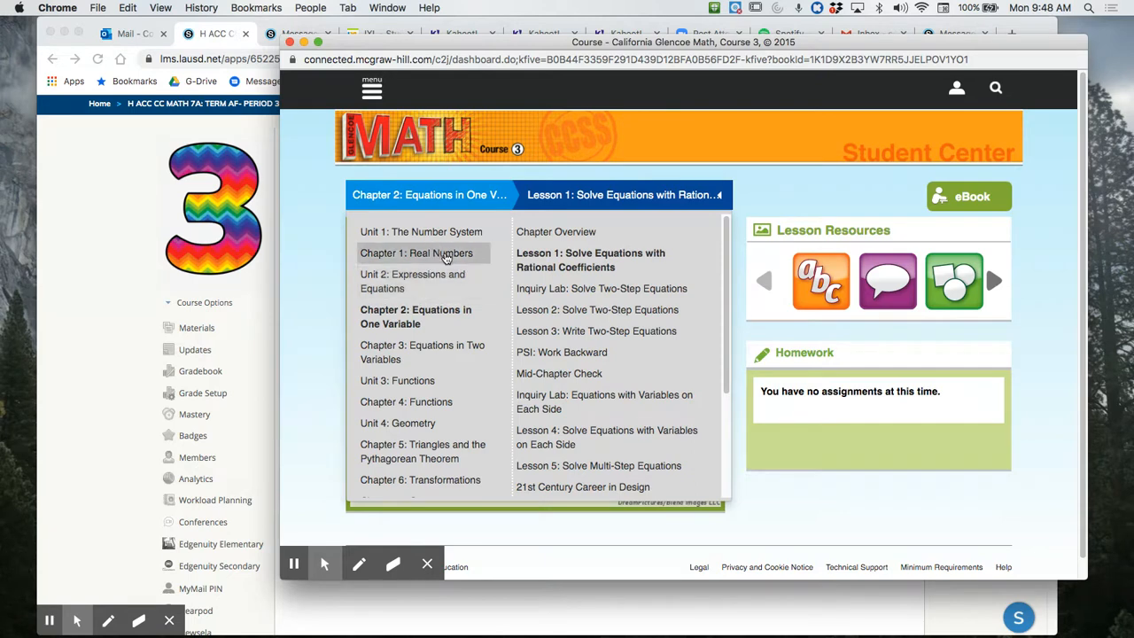
left_click(422, 230)
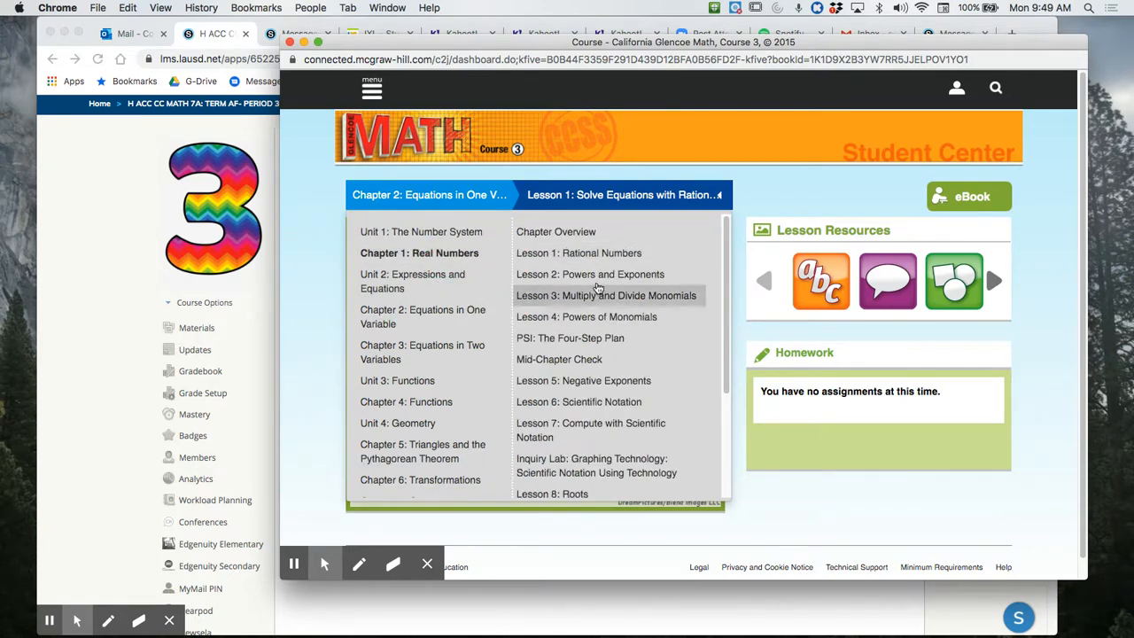
mouse_move(578, 252)
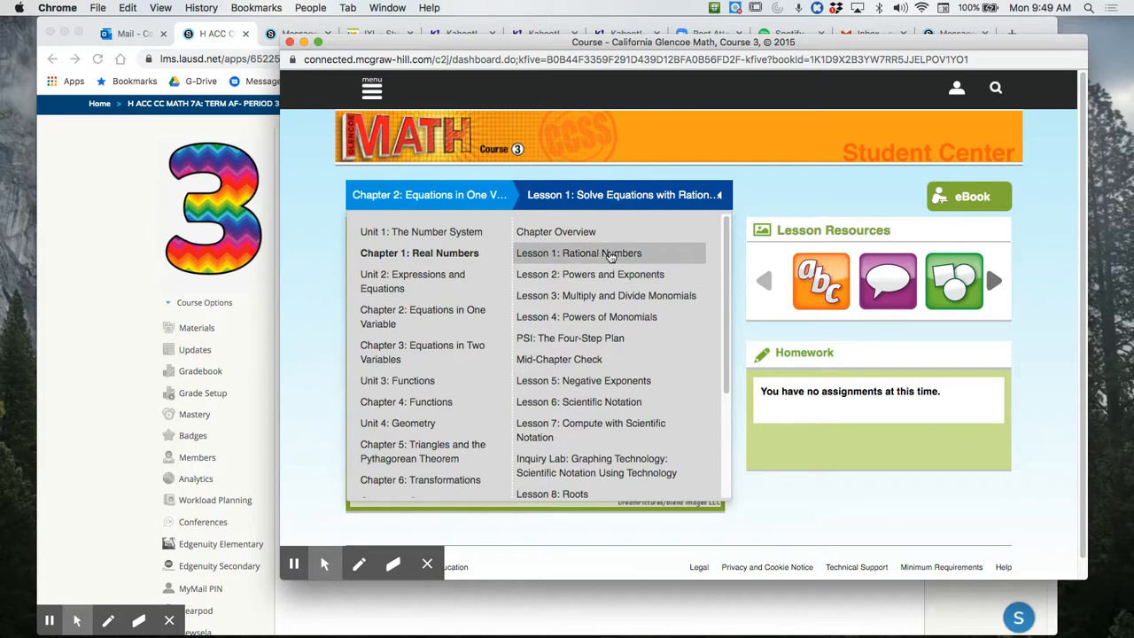
mouse_move(590, 273)
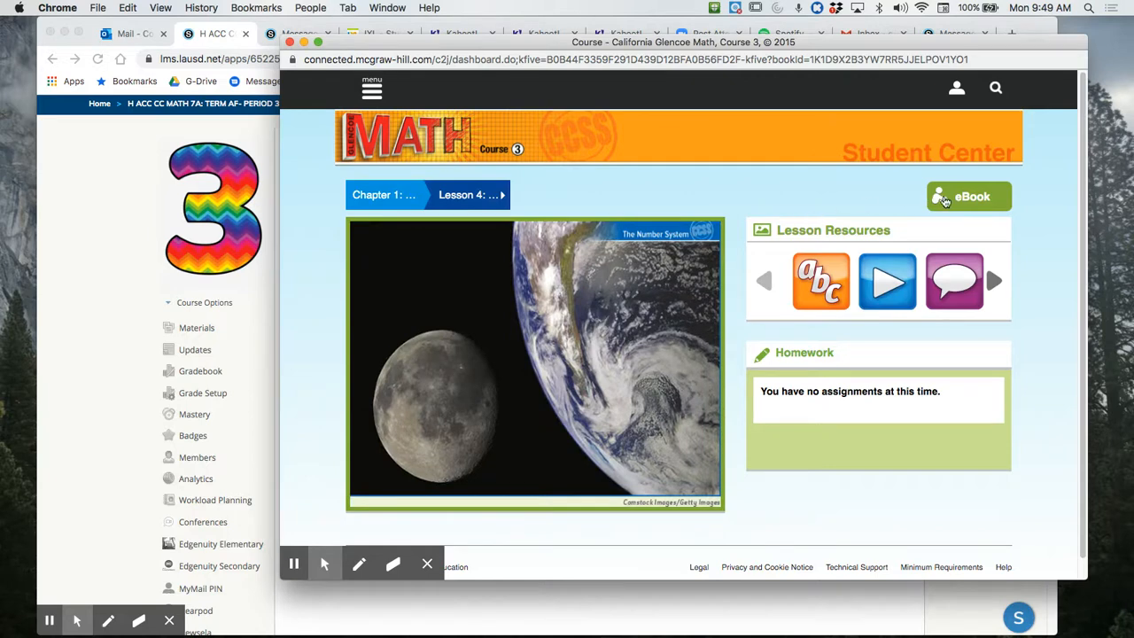
mouse_move(627, 323)
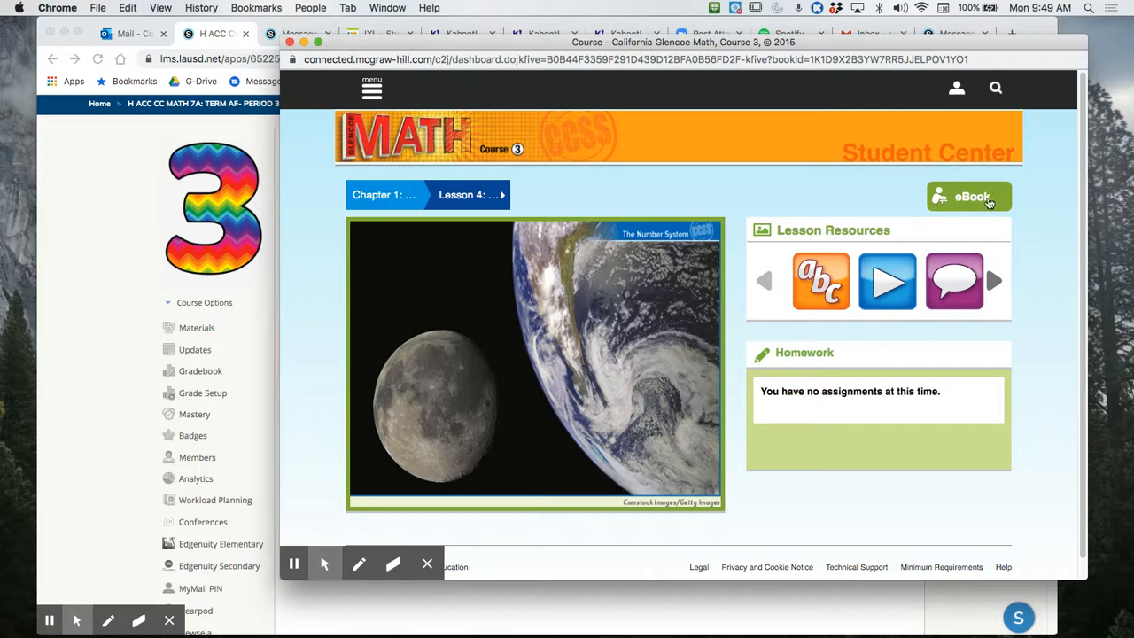
left_click(969, 195)
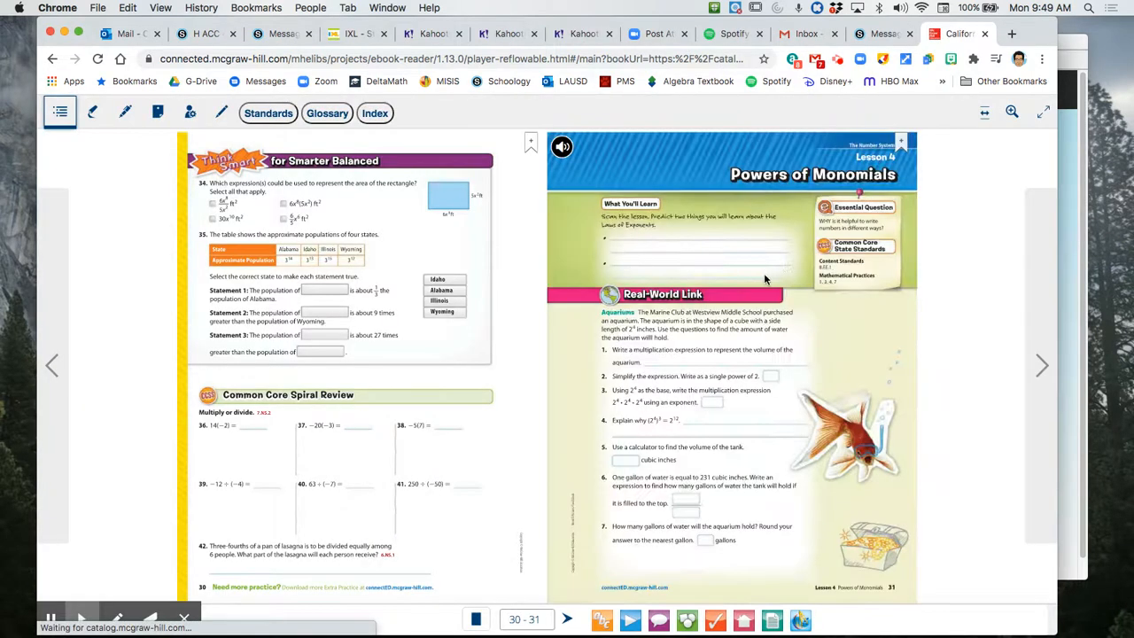
- Switch the eBook reader from the two-page spread to single page view
left_click(1010, 110)
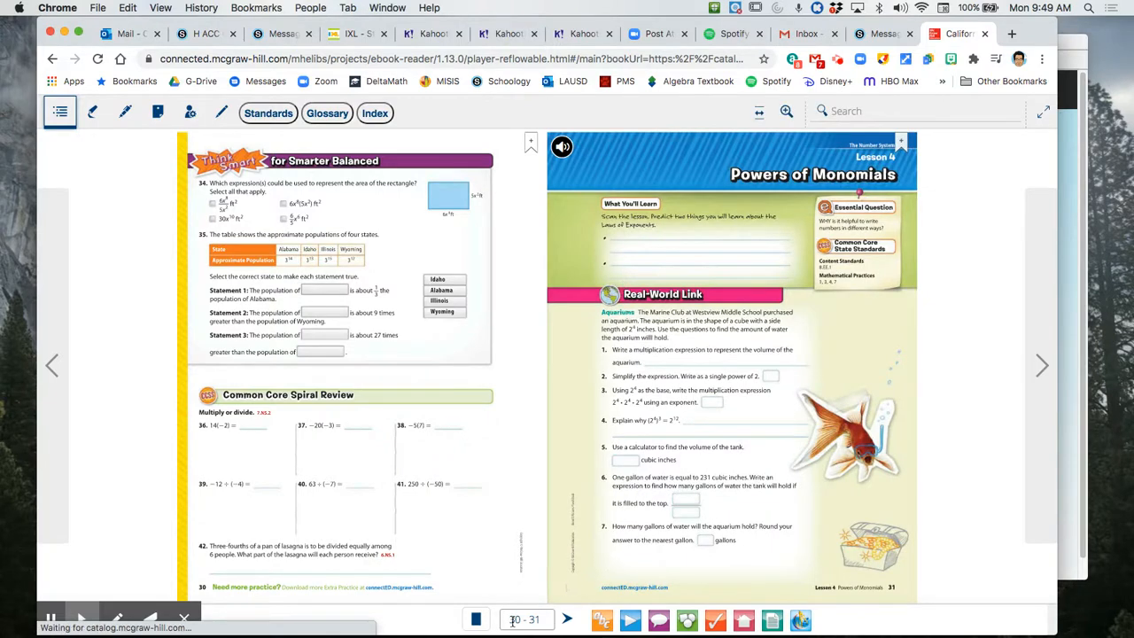
left_click(477, 620)
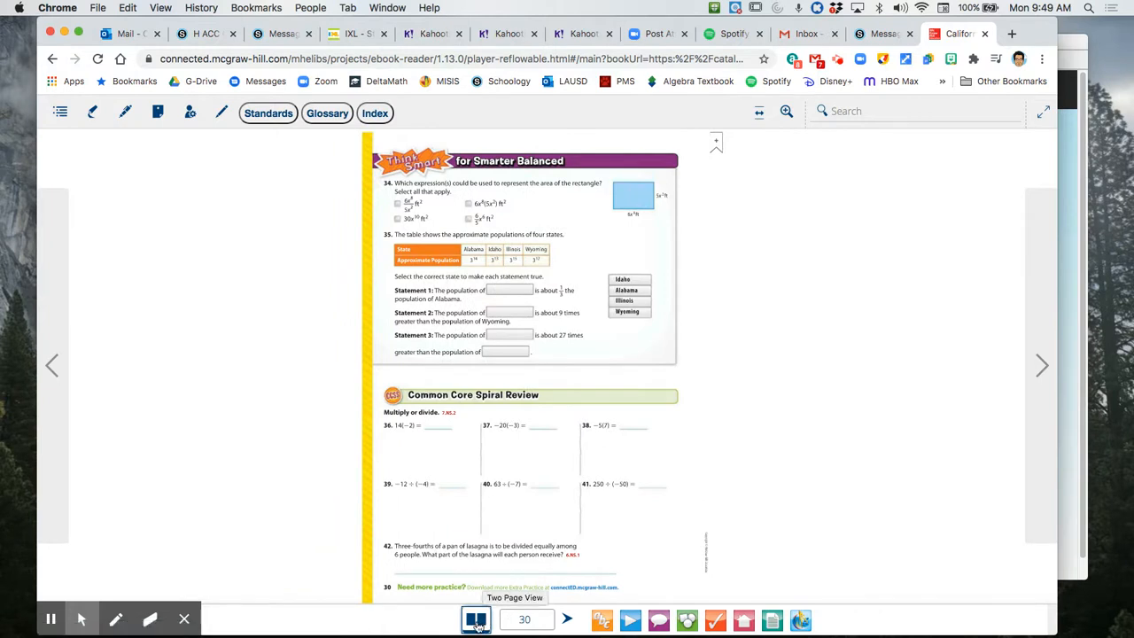
mouse_move(794, 370)
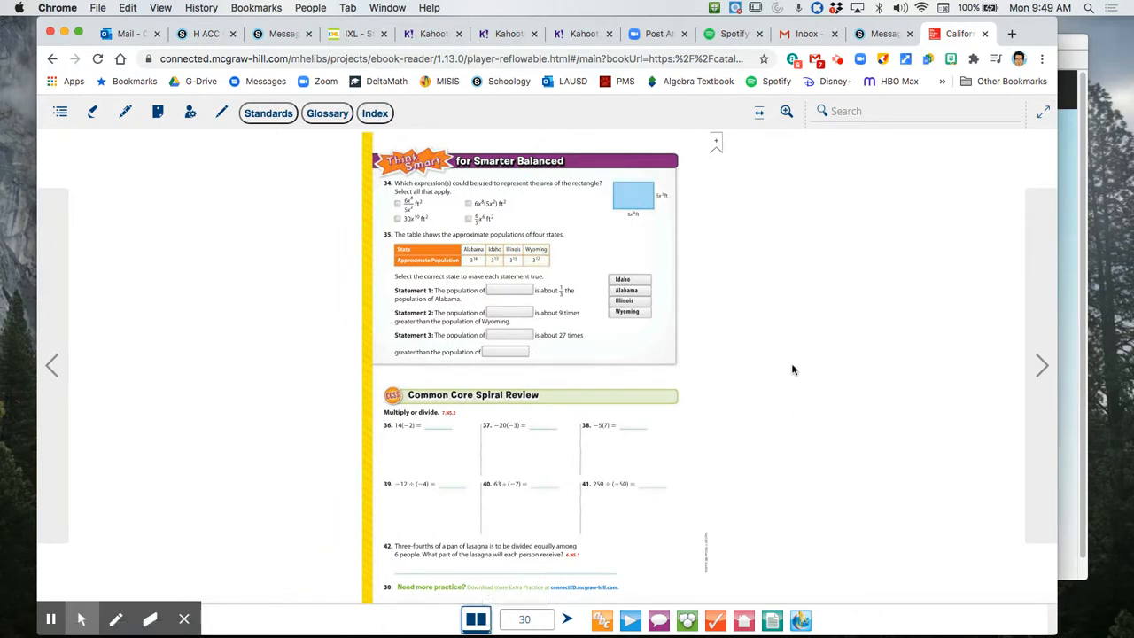
left_click(524, 619)
type("19")
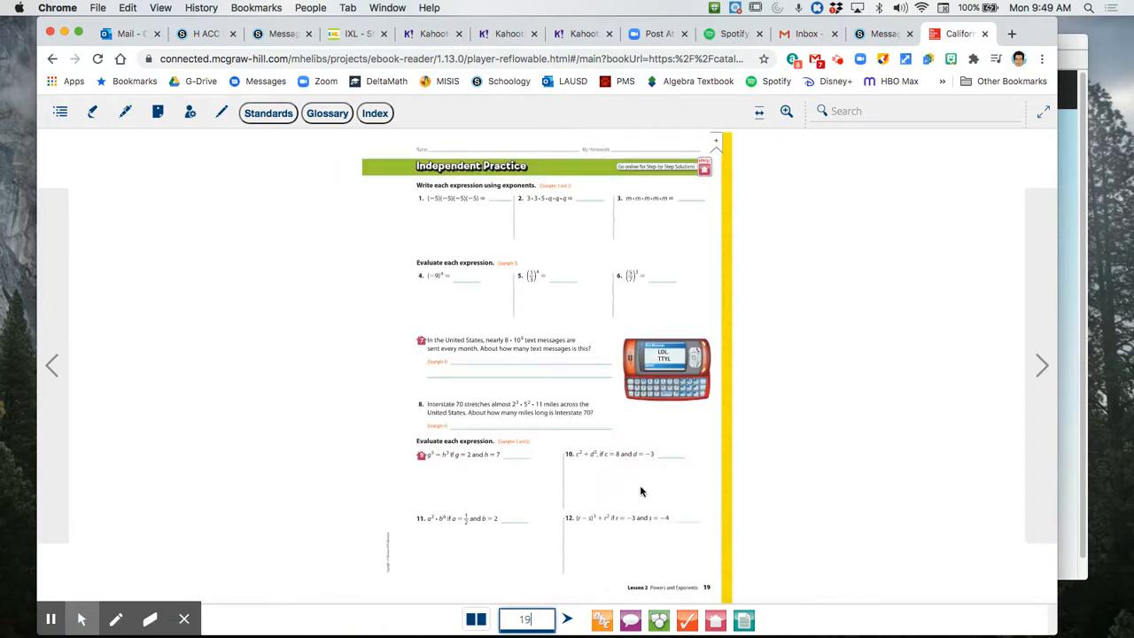
mouse_move(769, 134)
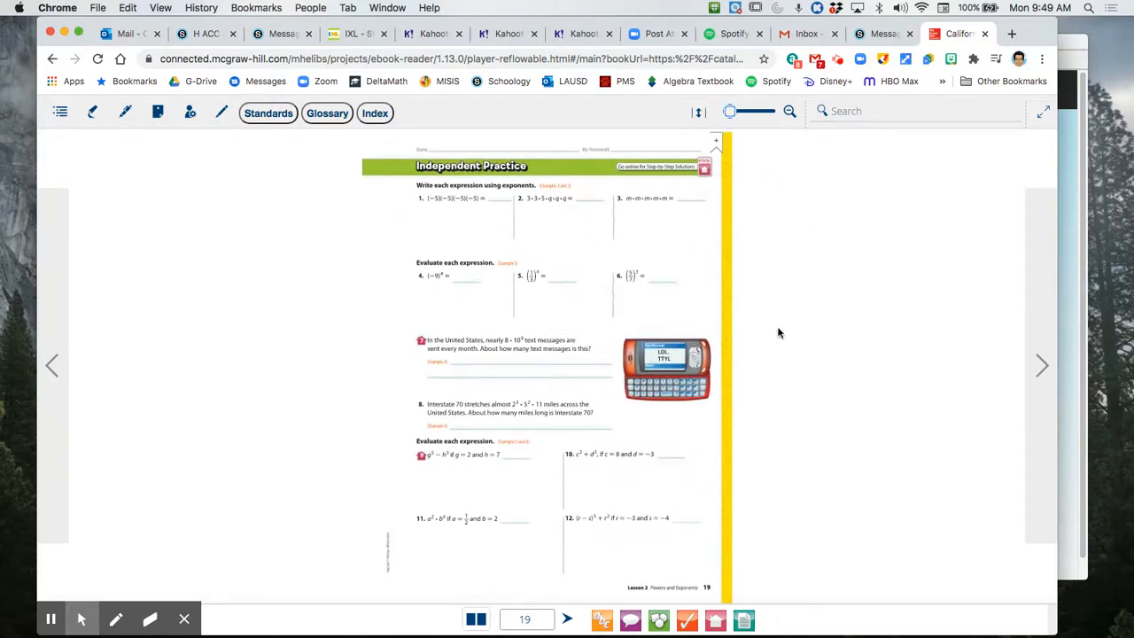
mouse_move(798, 335)
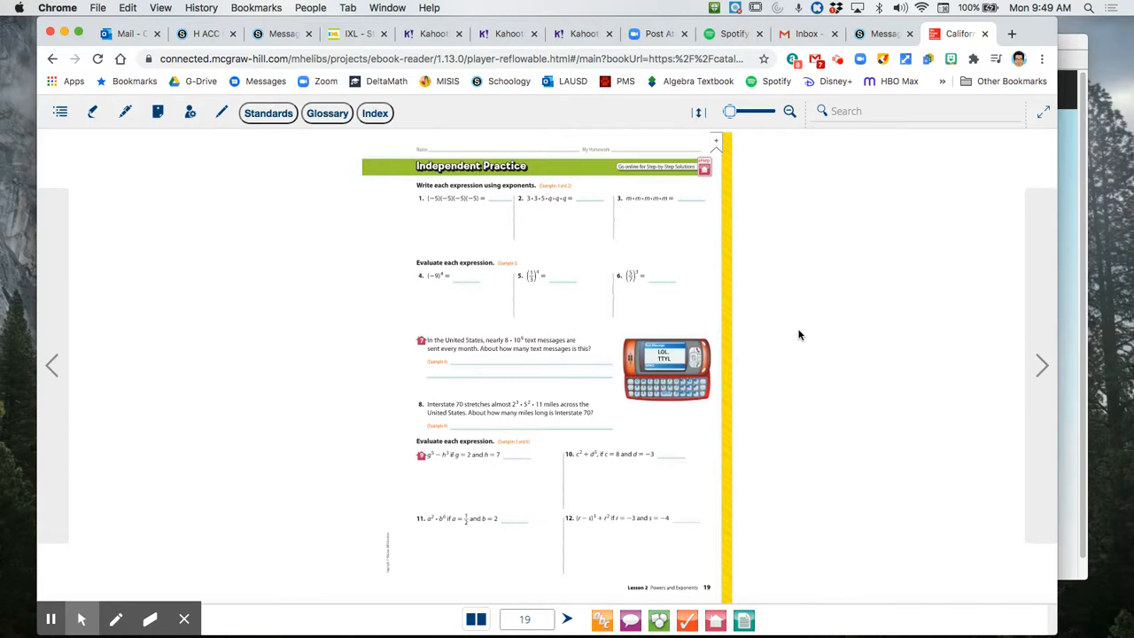
- Jump the eBook reader to page 19, the Independent Practice exercises
type("1,000/377")
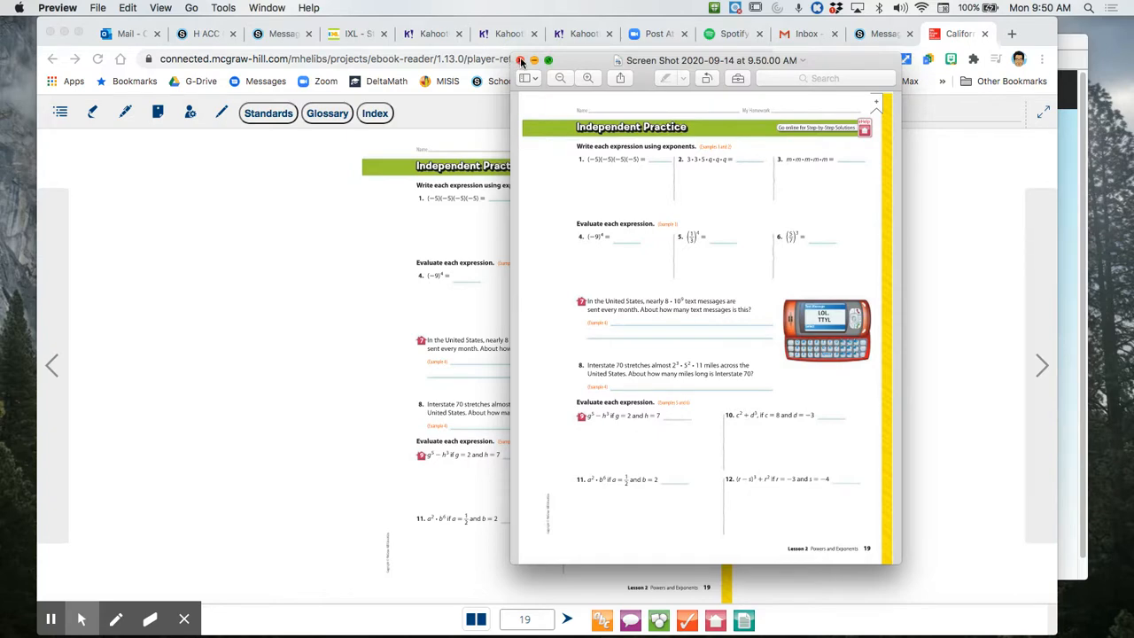
- Close the Preview screenshot of page 19 to return to the eBook reader
left_click(521, 61)
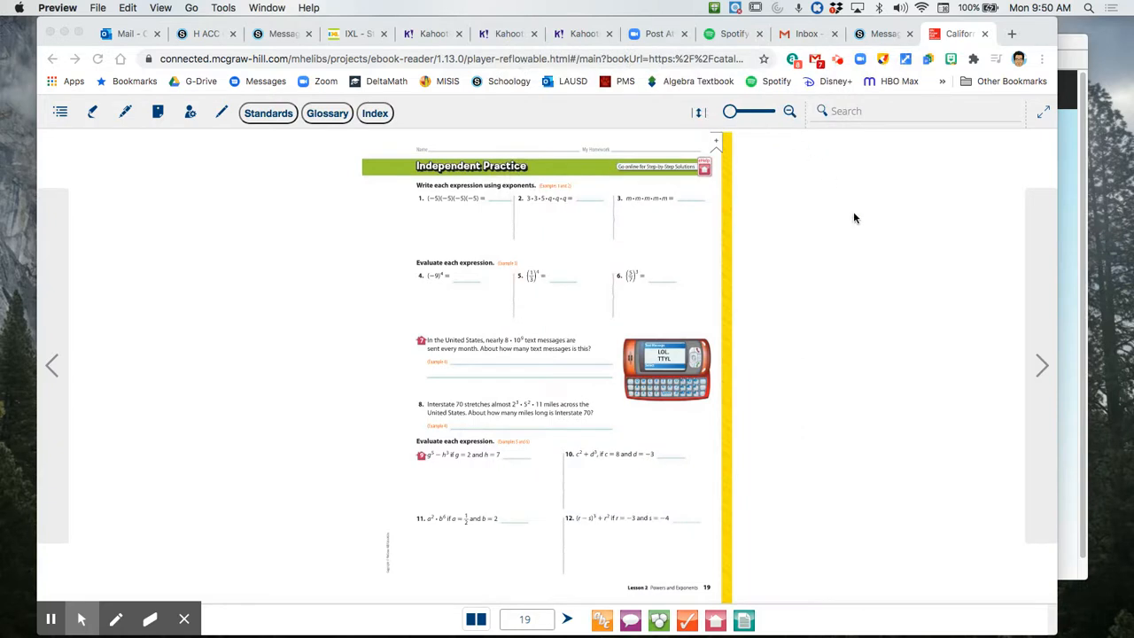
mouse_move(897, 308)
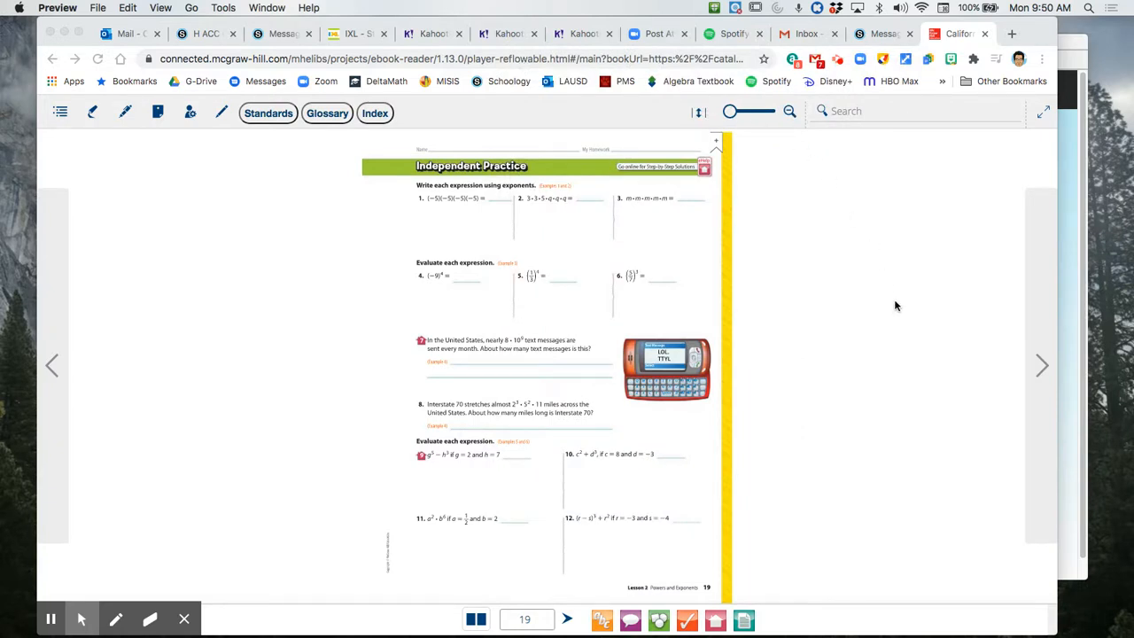
mouse_move(849, 259)
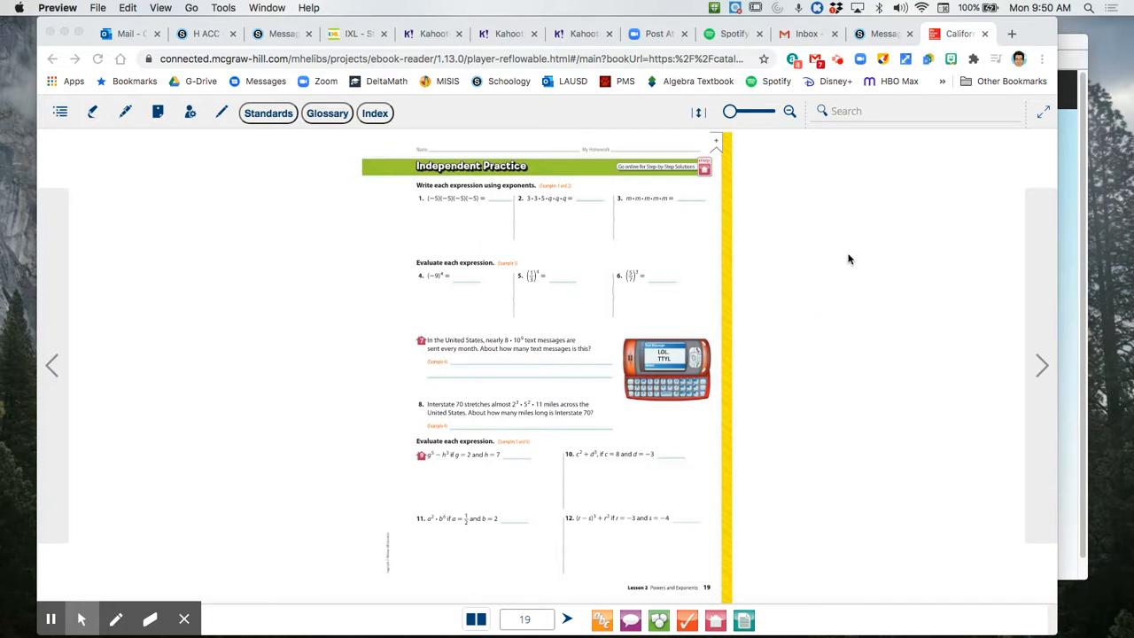